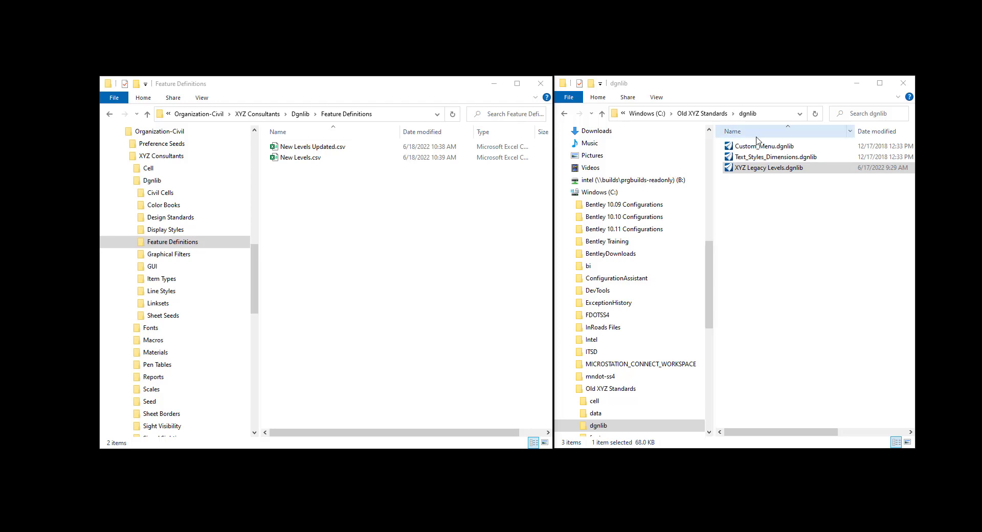
Step: Show the XYZ Consultants Seed folder, listing its 2D and 3D seed design files
click(768, 167)
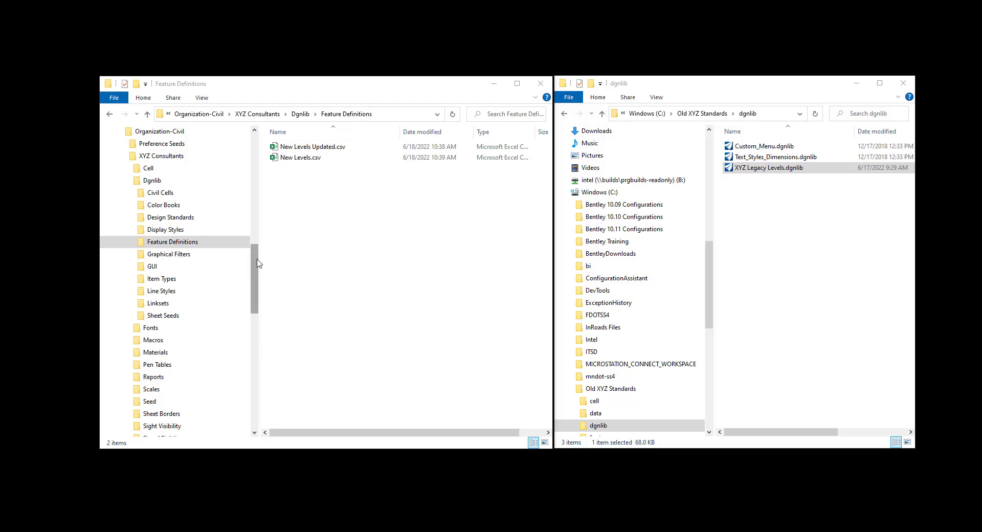
scroll(down, 3)
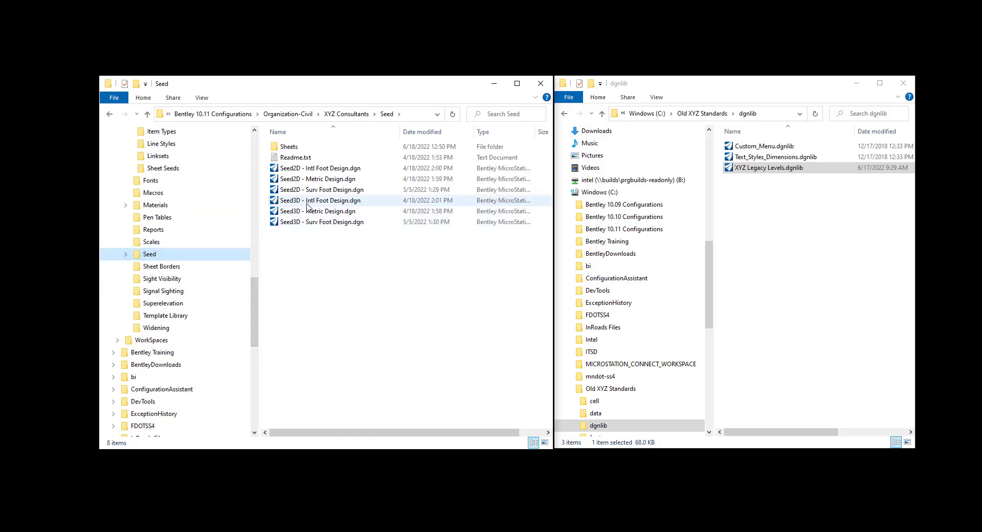
Step: Copy Seed3D - Surv Foot Design.dgn into Dgnlib > Feature Definitions and select the copy
click(322, 222)
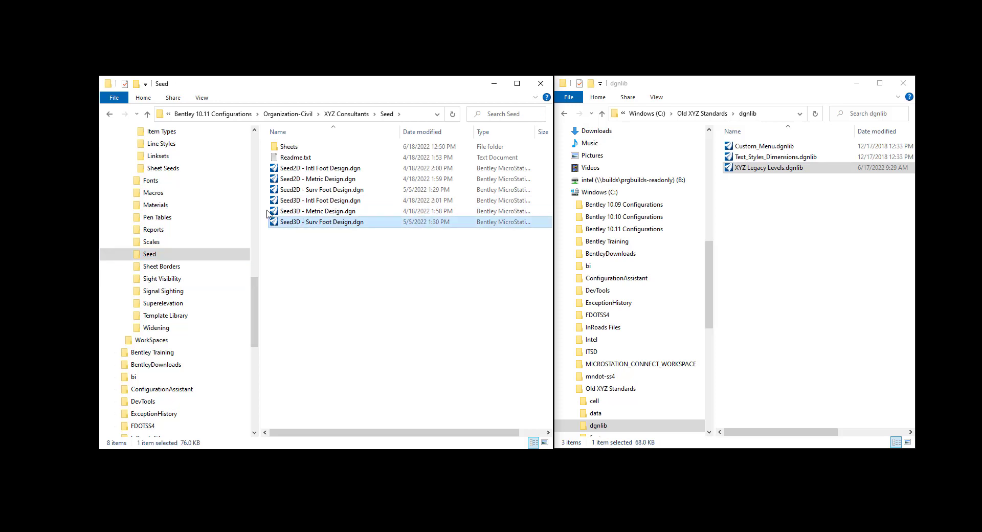
click(111, 114)
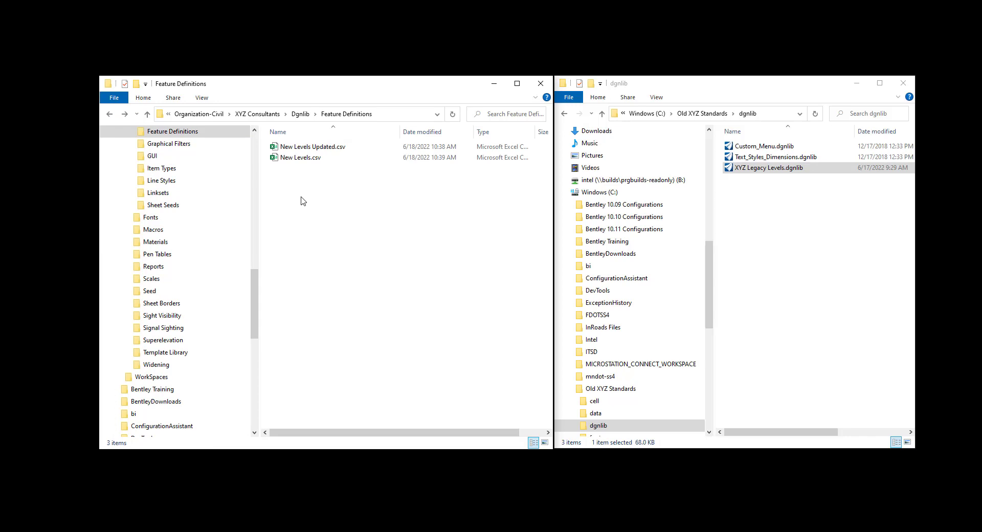
click(323, 168)
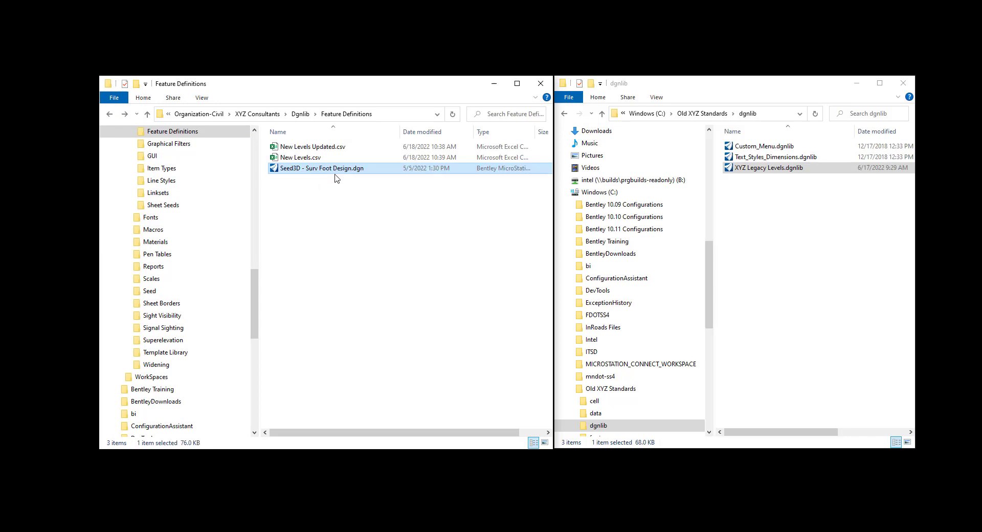
click(322, 167)
text(XYZ Standards.dgnlib)
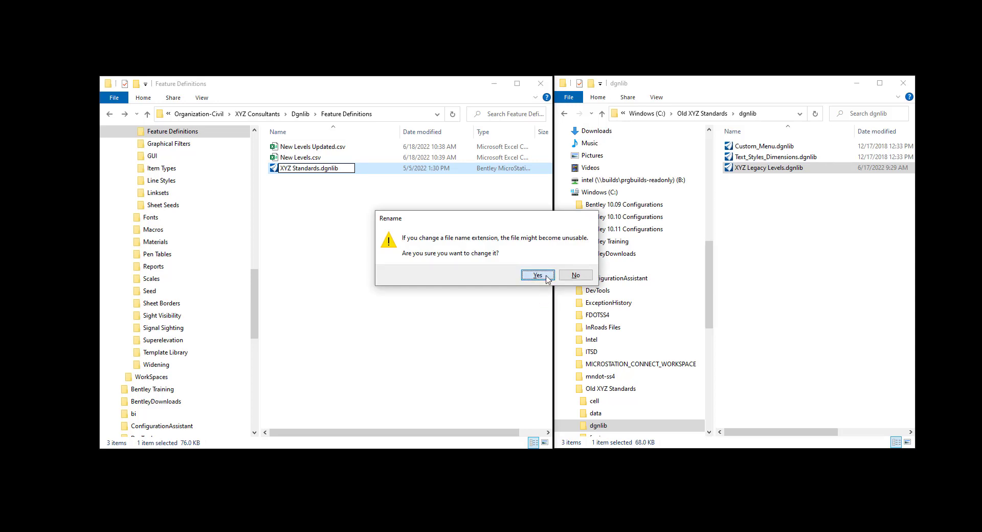
Step: Confirm the rename to XYZ Standards.dgnlib, then open XYZ Consultants.cfg from Organization-Civil
click(536, 275)
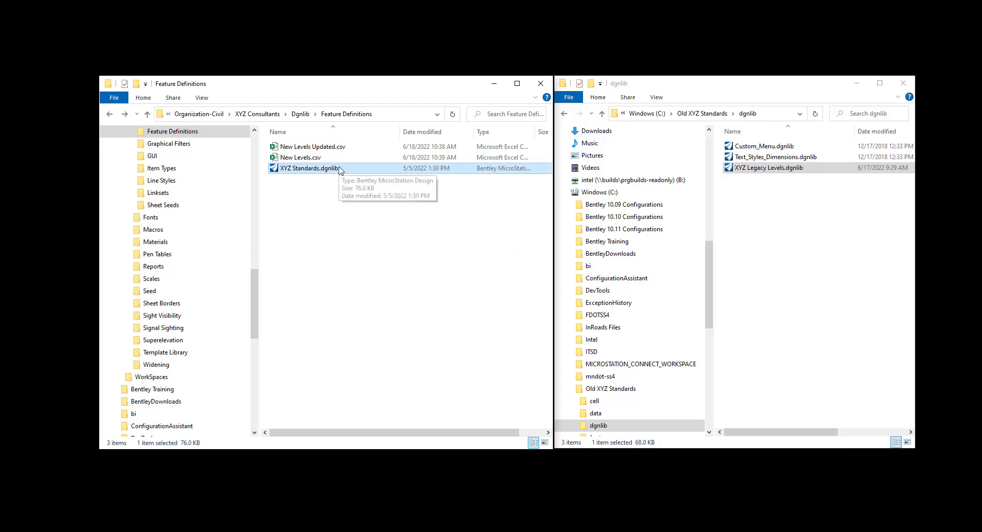
mouse_move(391, 362)
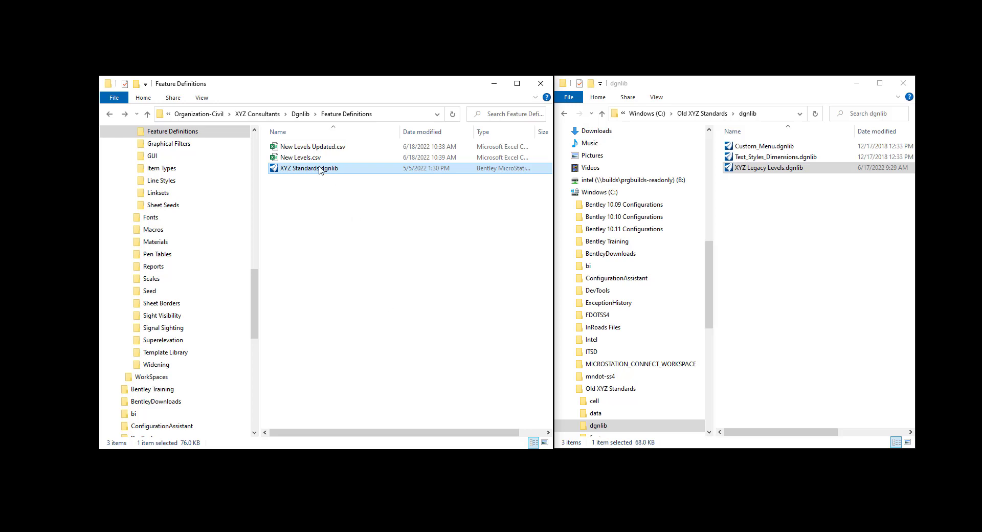
mouse_move(325, 180)
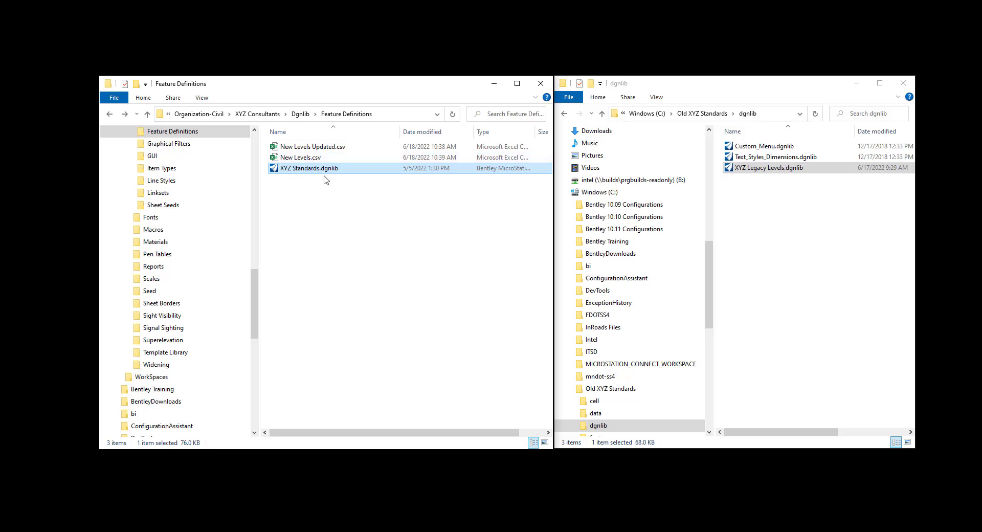
mouse_move(329, 180)
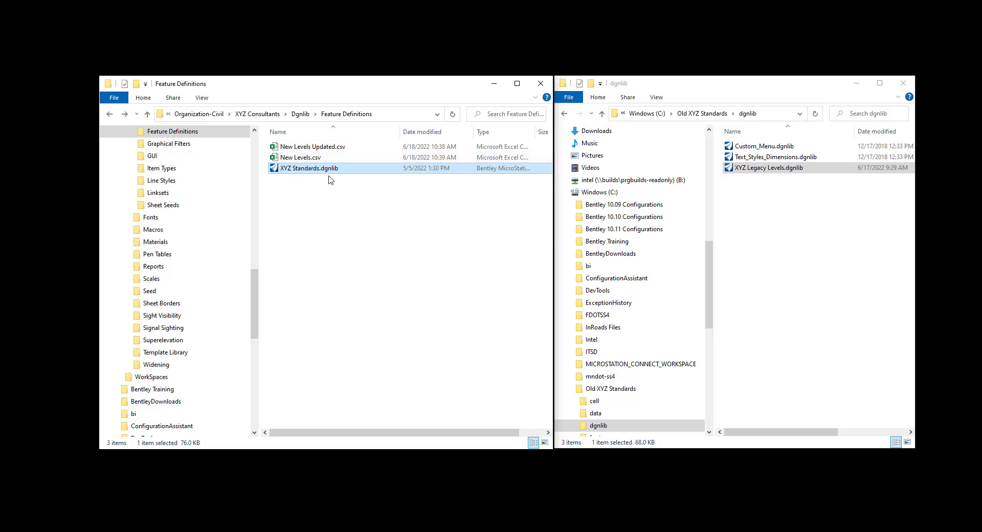
mouse_move(291, 178)
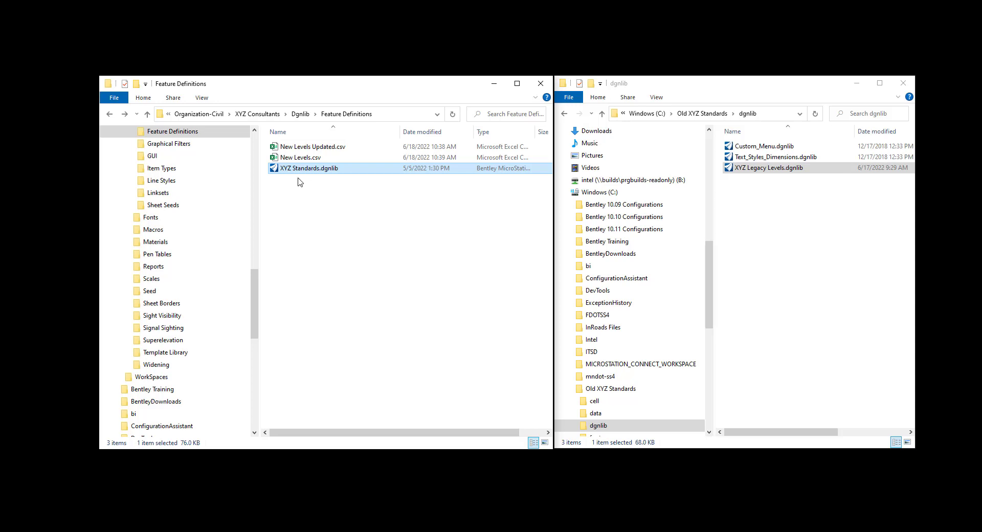
mouse_move(399, 173)
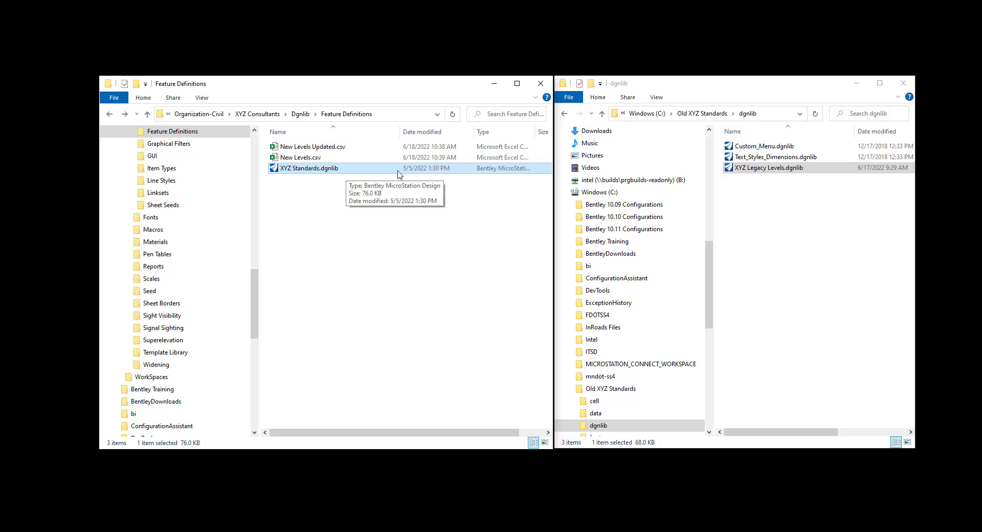
mouse_move(288, 231)
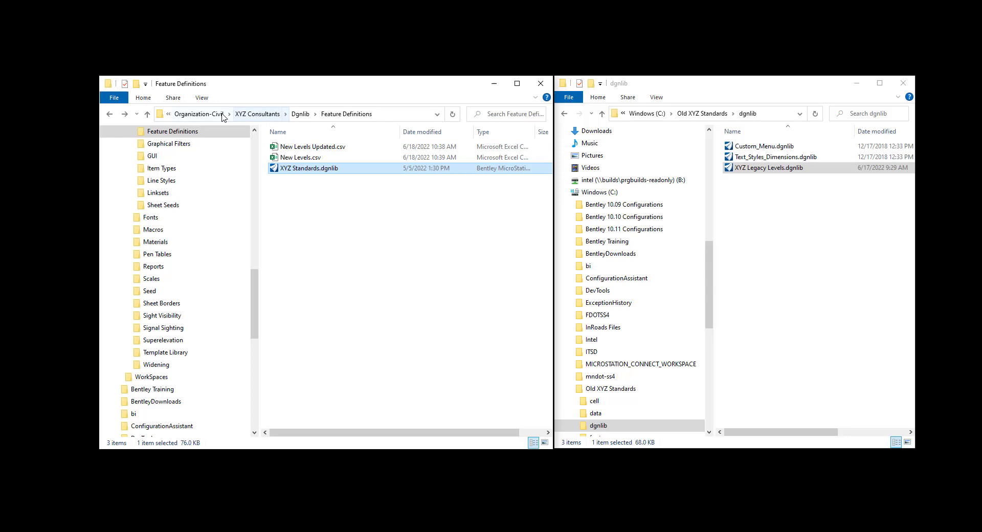
click(221, 114)
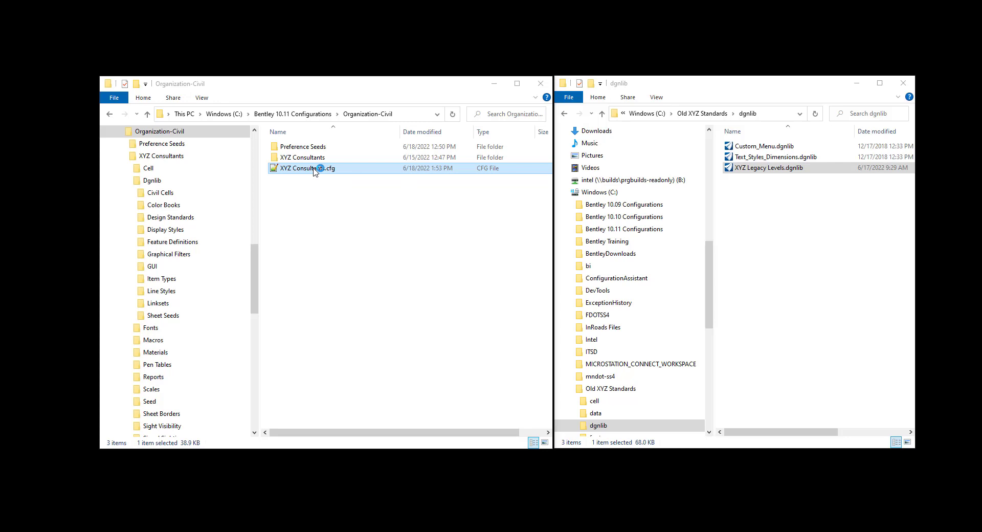
double_click(307, 168)
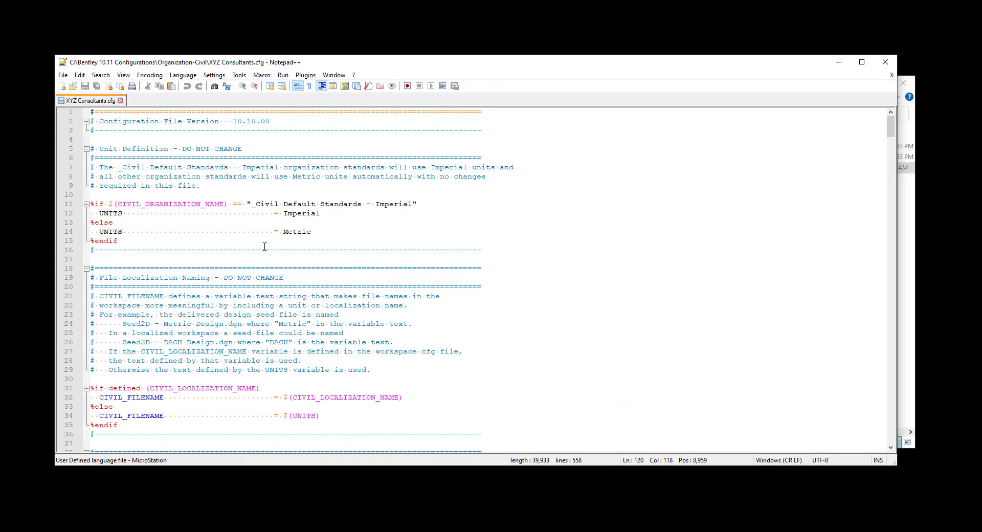
Step: Duplicate the MS_DGNLIBLIST_LEVELS line around line 120 of XYZ Consultants.cfg
scroll(down, 3)
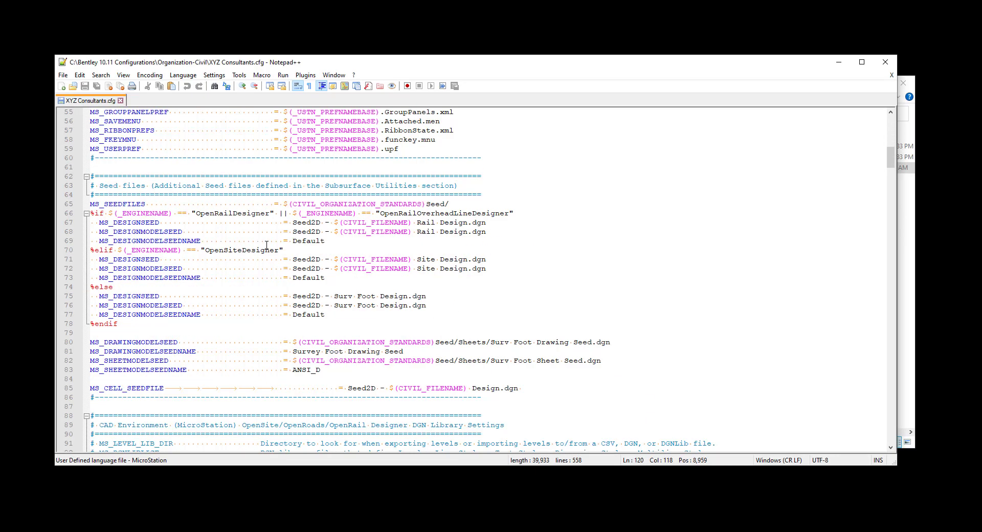
scroll(down, 3)
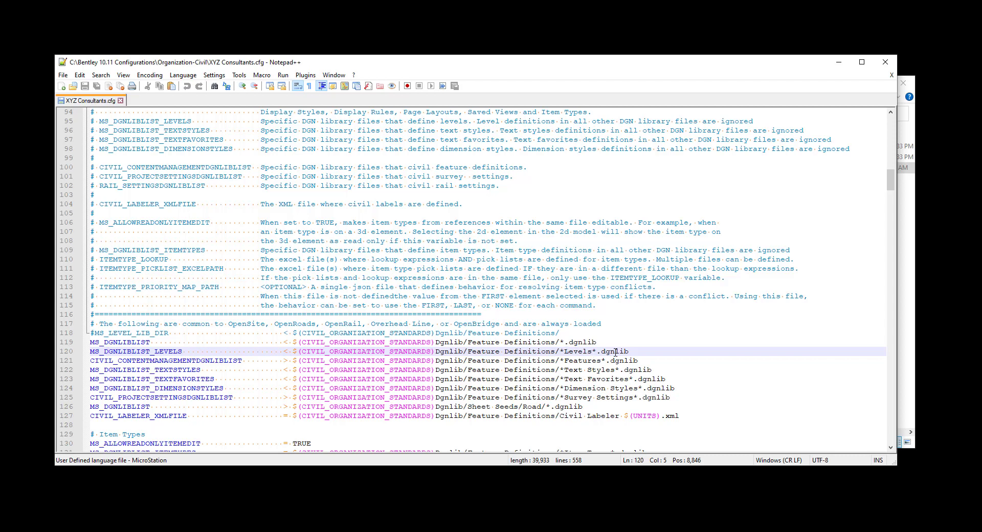
click(598, 342)
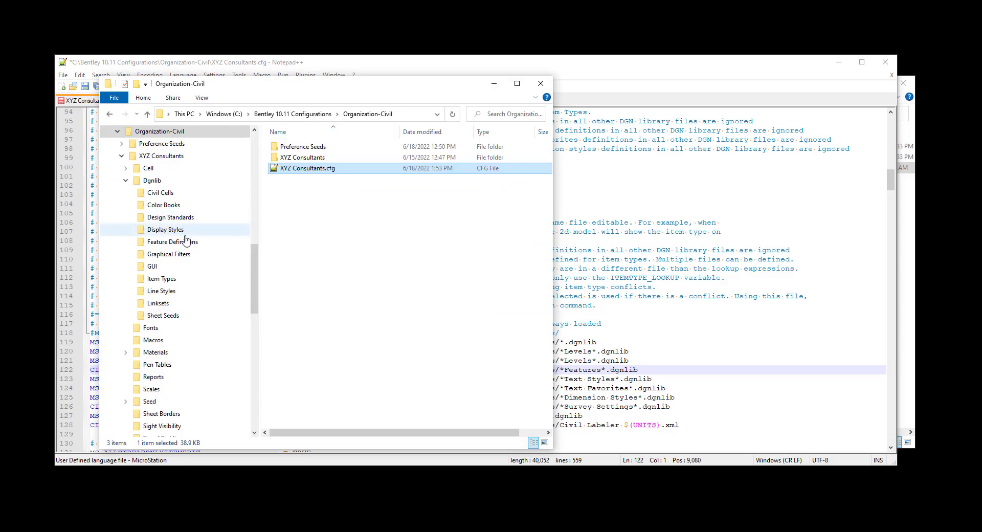
Step: Check that XYZ Standards.dgnlib is in the Feature Definitions folder
click(173, 242)
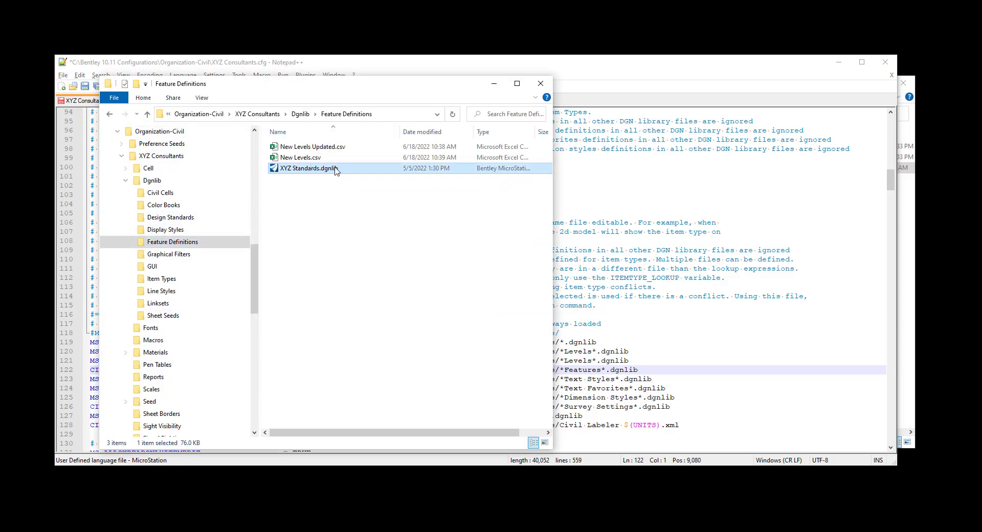
click(319, 168)
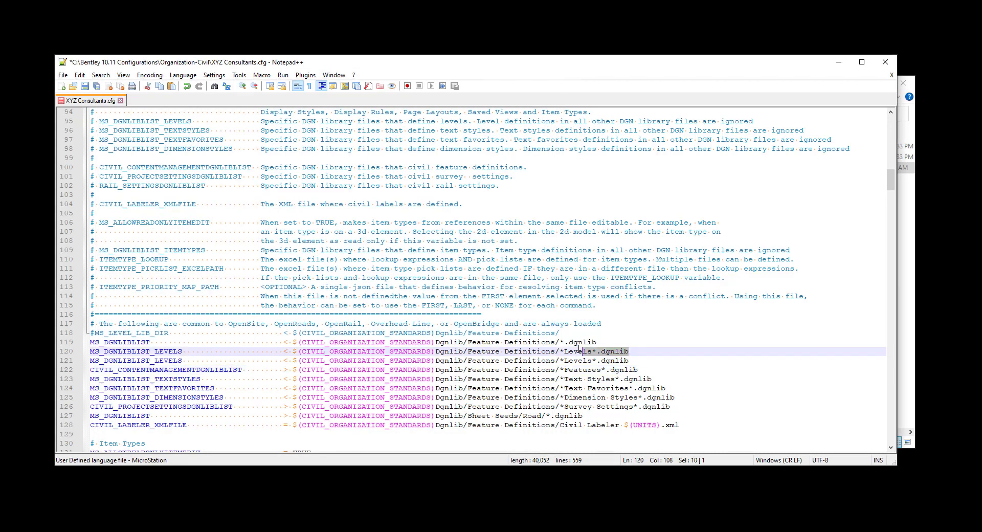
Step: Replace *Levels* on line 120 with XYZ Standards and save XYZ Consultants.cfg
text(XYZ Standards)
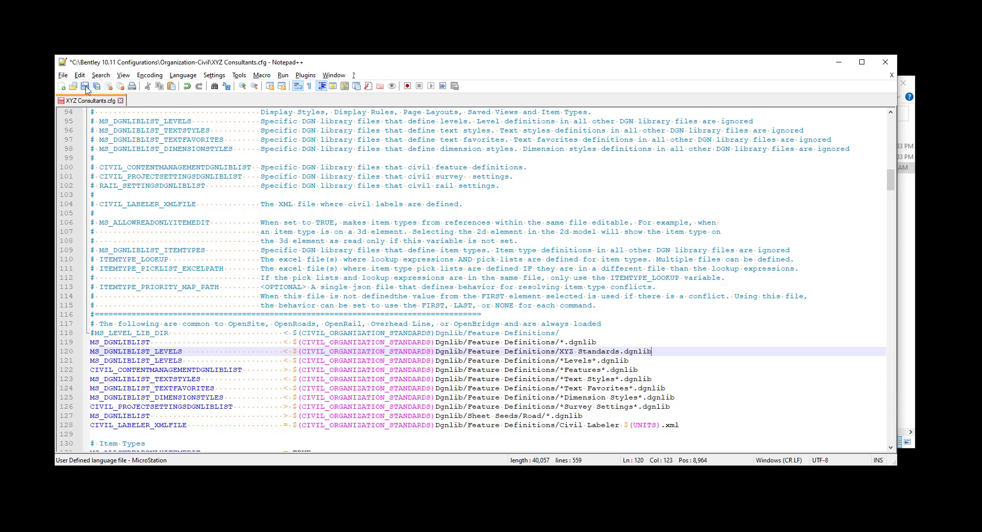
click(85, 86)
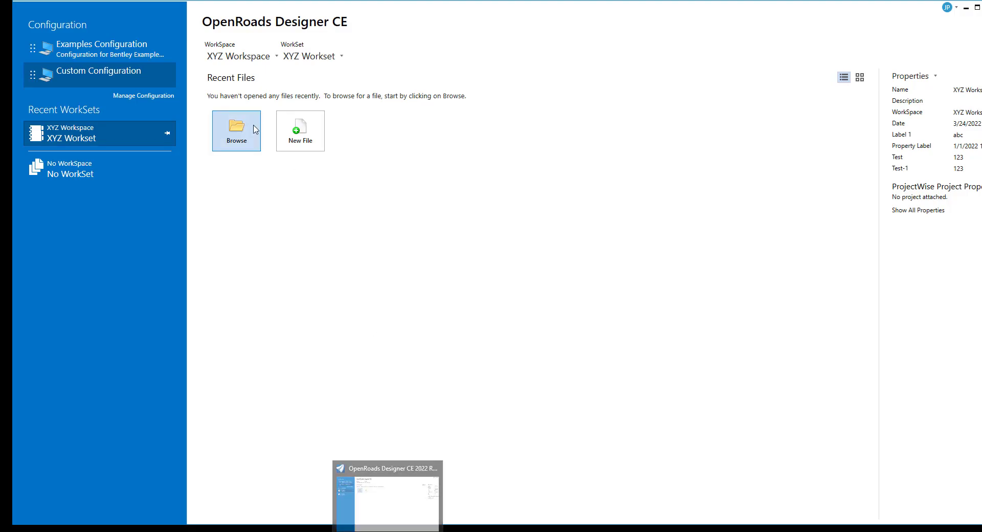
mouse_move(241, 56)
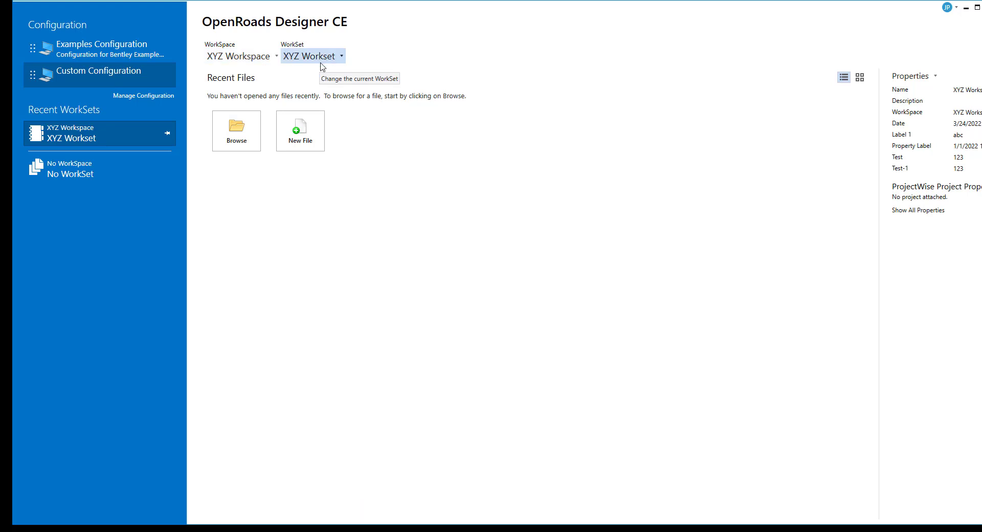
Step: Browse for a design file from the start screen under XYZ Workspace and XYZ Workset
click(236, 131)
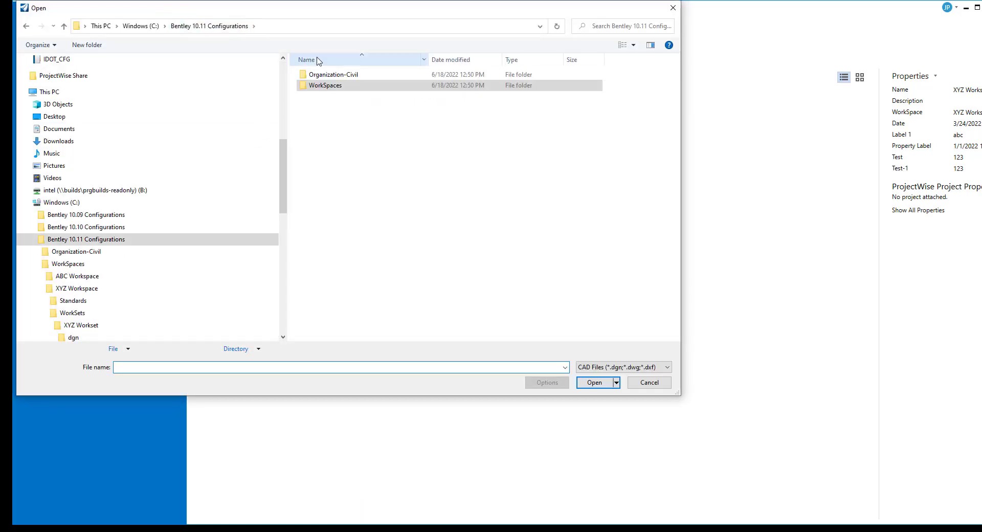
Step: Open XYZ Standards.dgnlib from XYZ Consultants\Dgnlib\Feature Definitions, with file type set to All Files
double_click(333, 74)
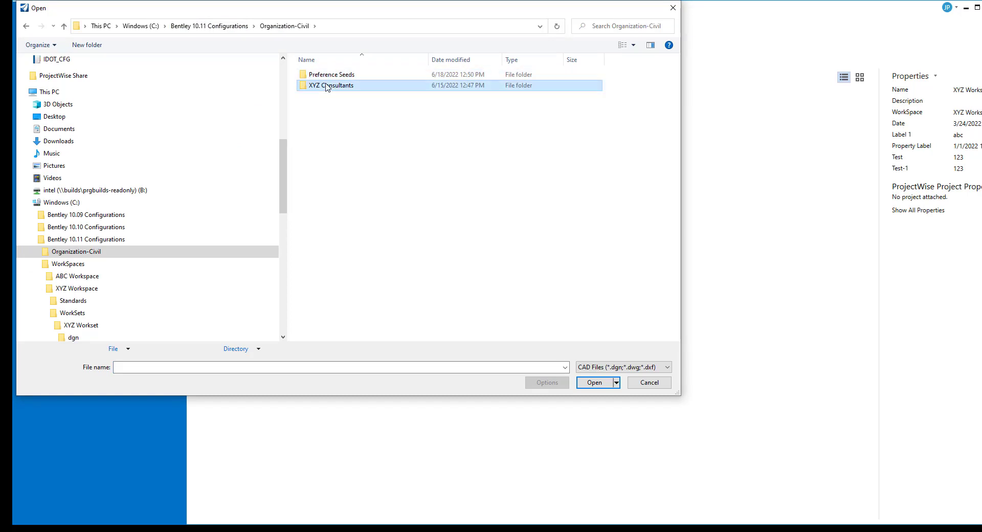
double_click(331, 86)
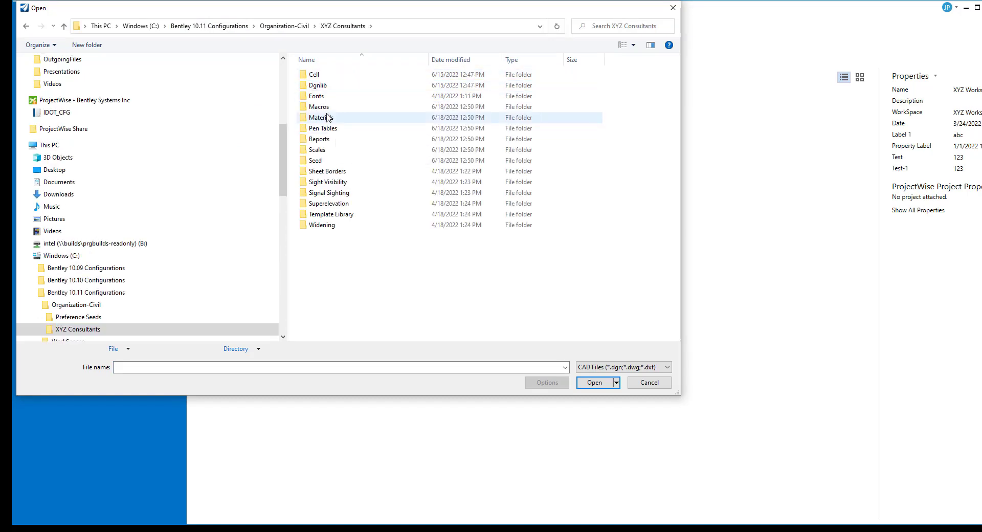
double_click(318, 85)
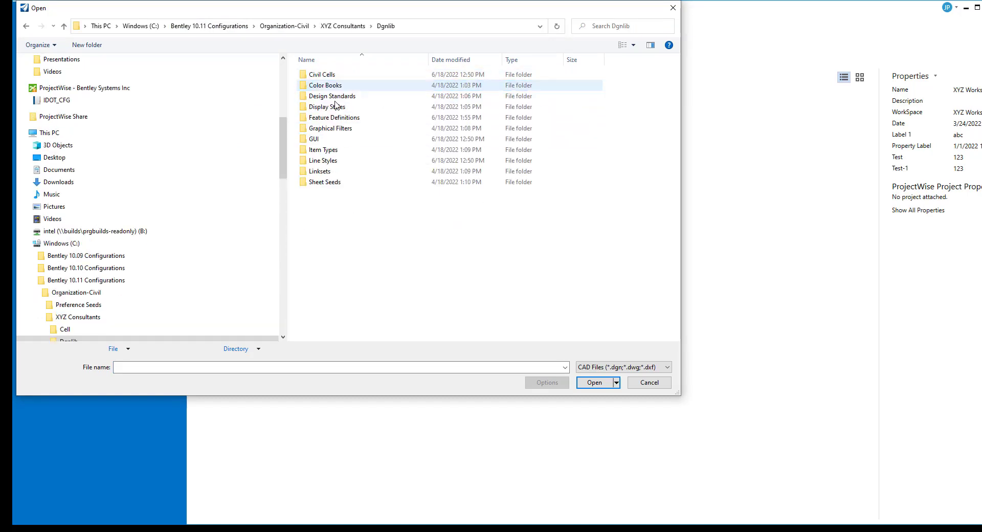
double_click(333, 117)
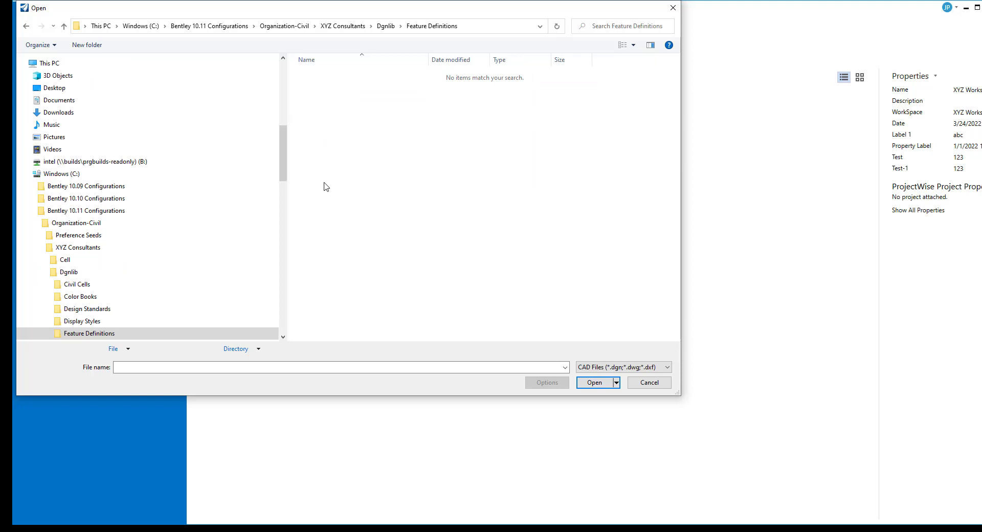
click(666, 367)
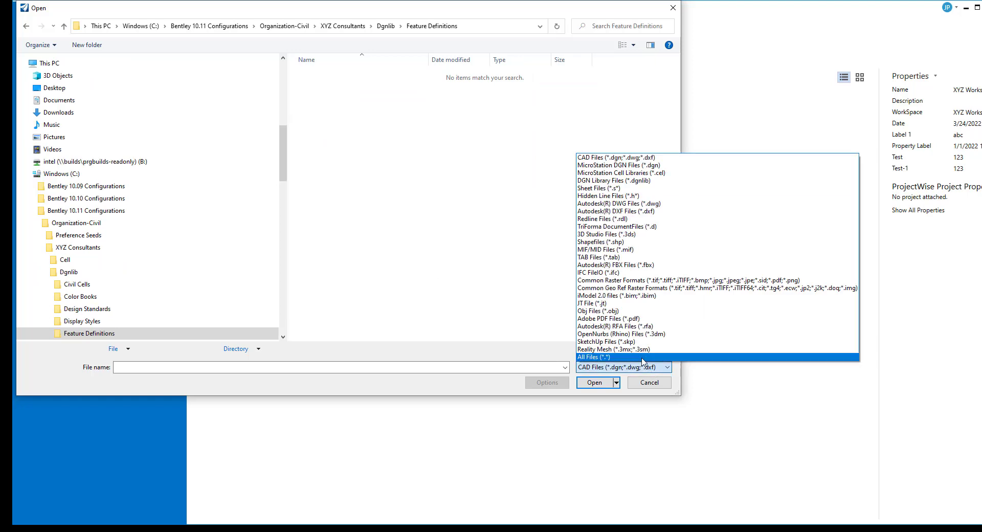
click(600, 356)
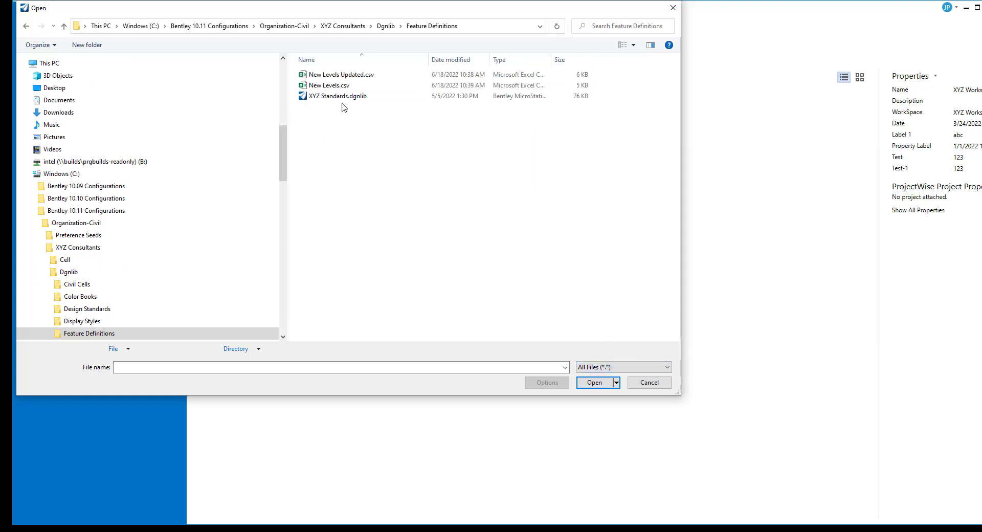
click(338, 96)
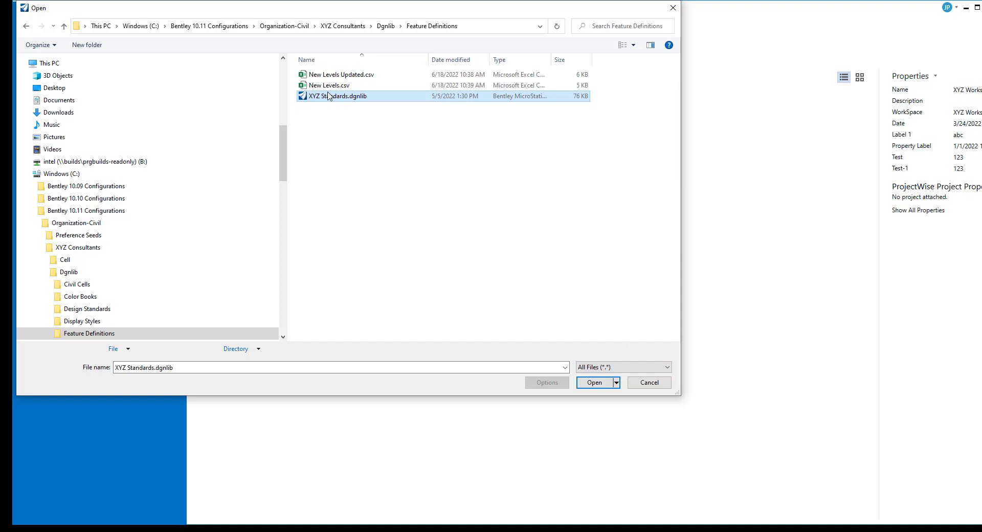
click(594, 382)
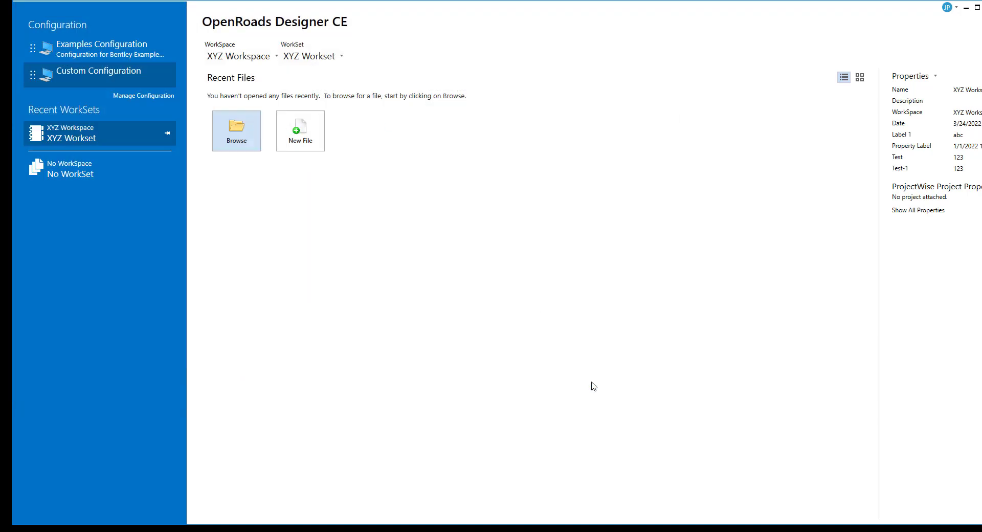
Step: Open Level Manager, showing only Default, and start importing levels from XYZ Legacy Levels.dgnlib
click(237, 125)
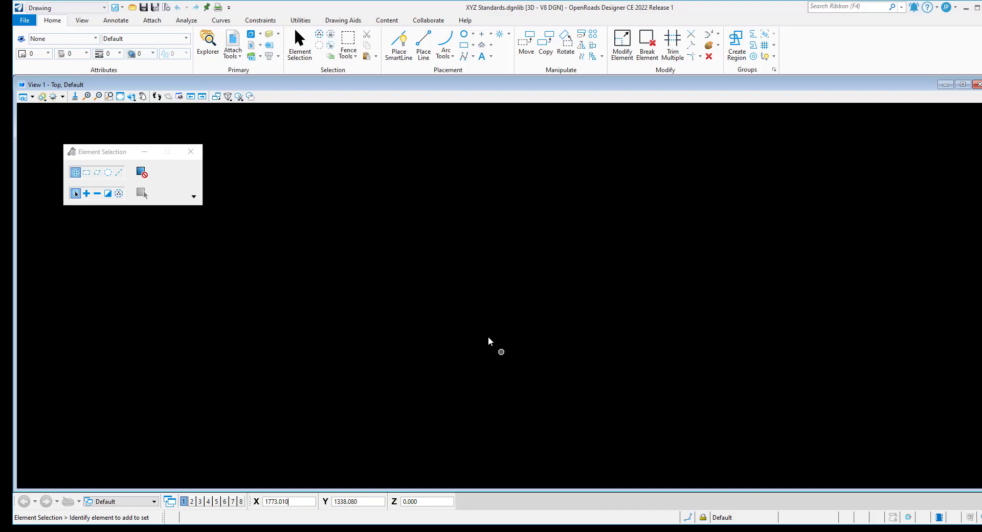
mouse_move(251, 45)
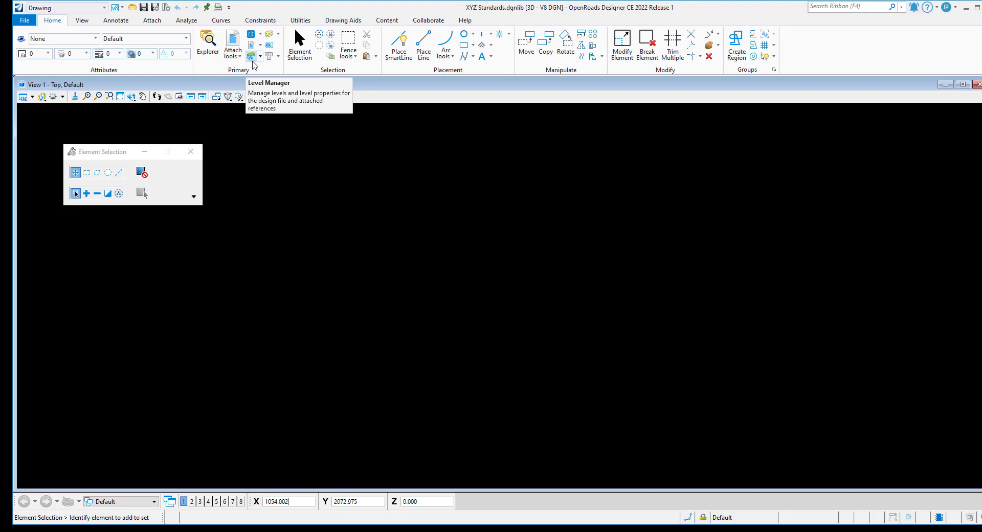
click(251, 56)
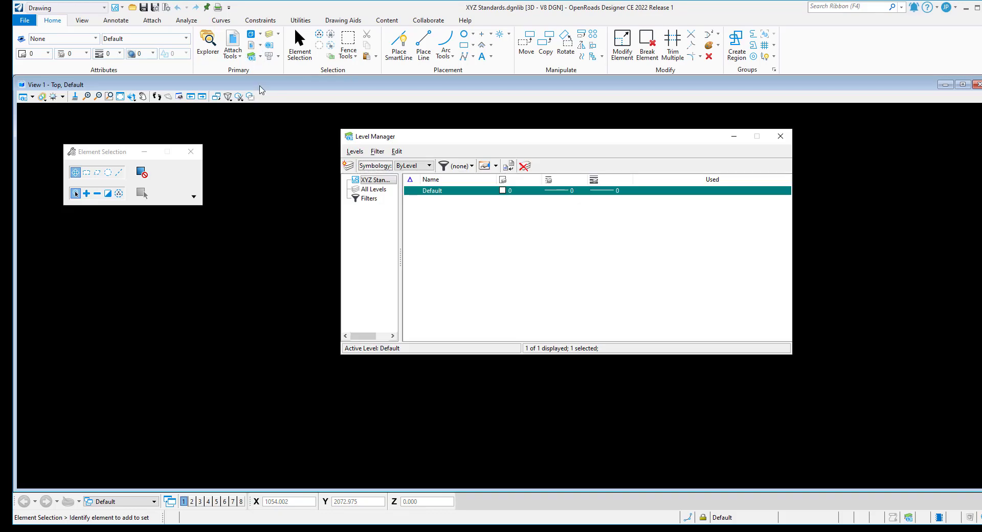
mouse_move(464, 200)
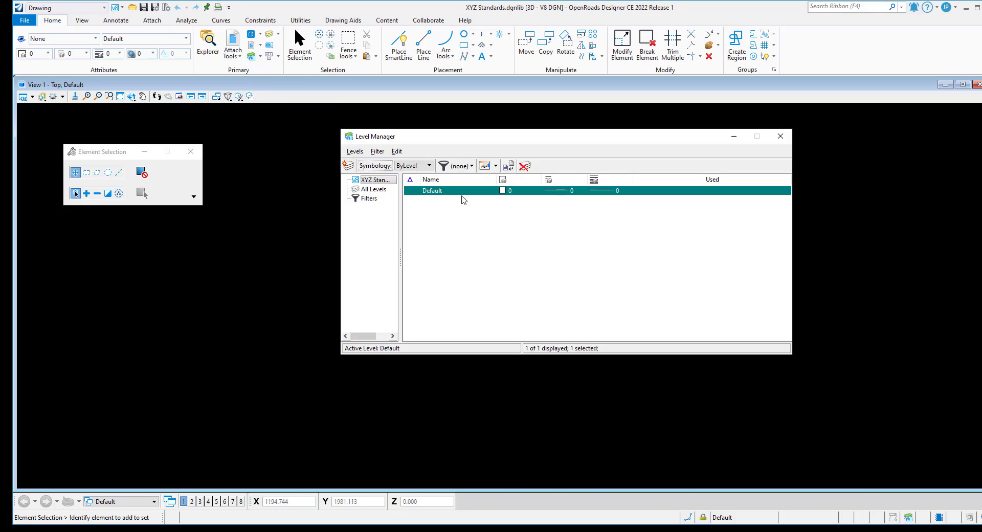
mouse_move(486, 200)
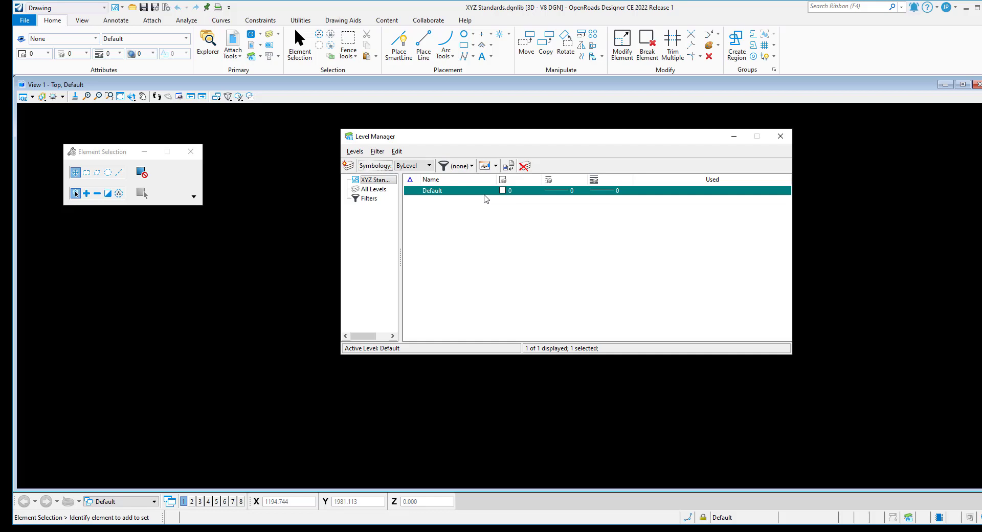
mouse_move(385, 203)
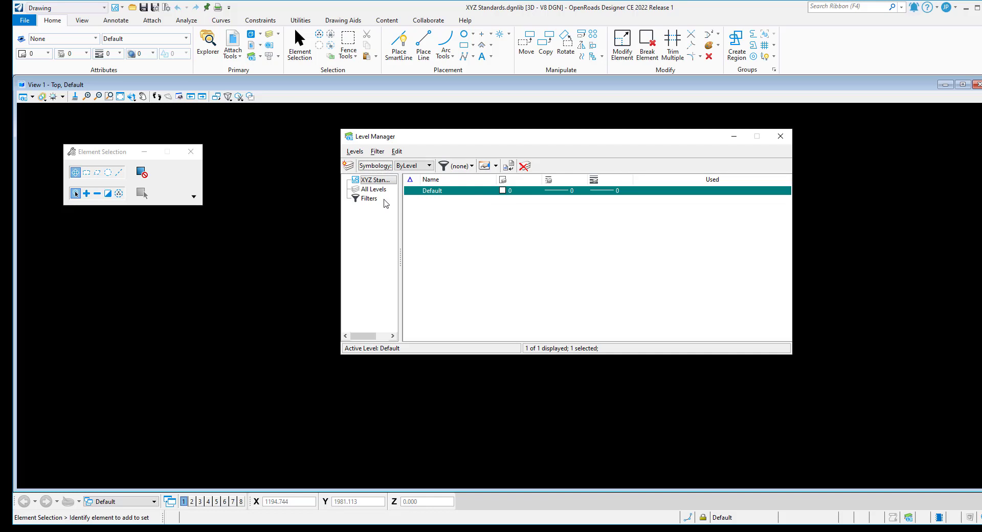
click(354, 151)
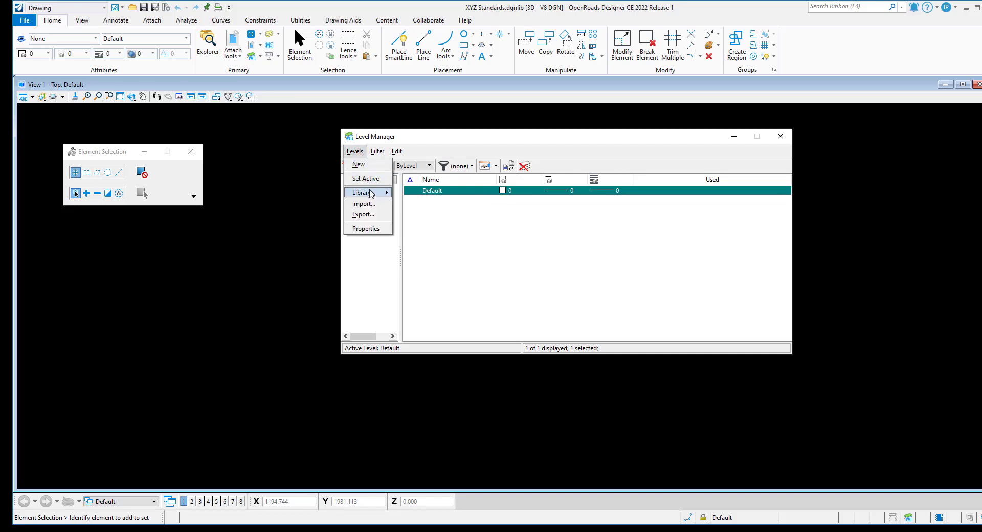
click(362, 192)
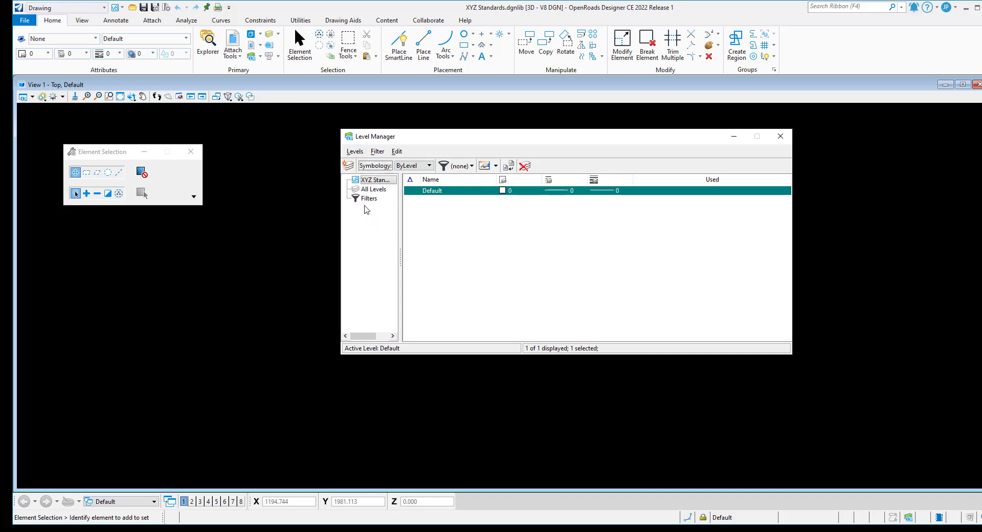
click(508, 165)
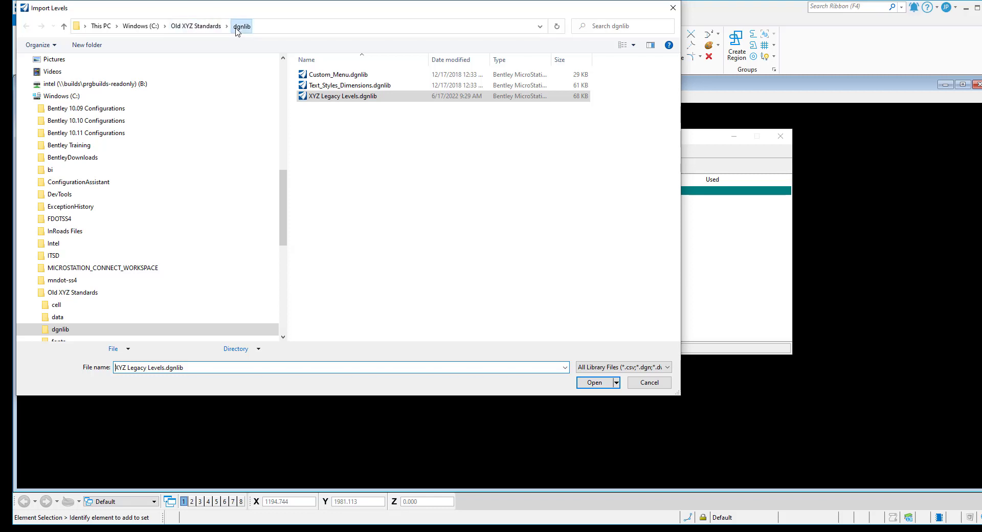
Step: Load XYZ Legacy Levels.dgnlib from C:\Old XYZ Standards\dgnlib as the level import source
click(594, 382)
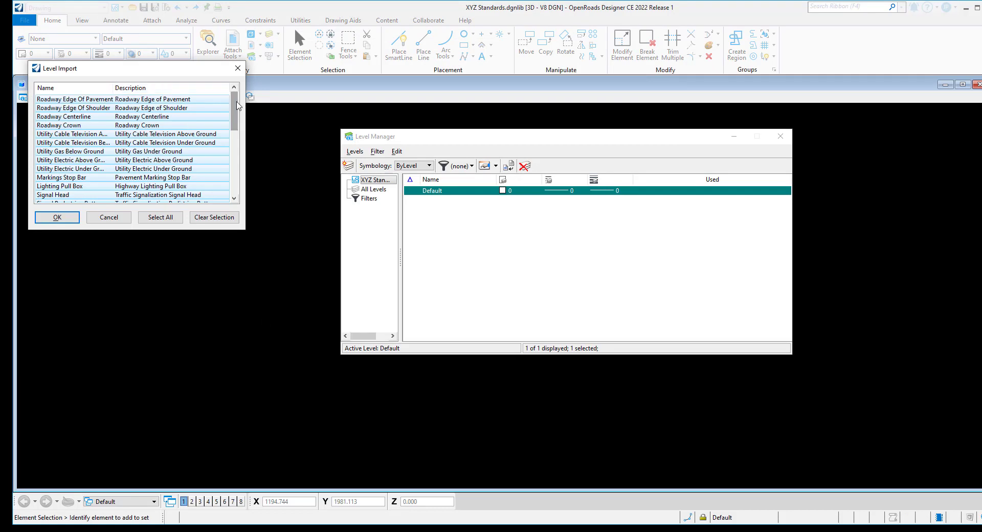
Step: Import all 31 legacy levels into the library, then view its empty Filters section
scroll(down, 3)
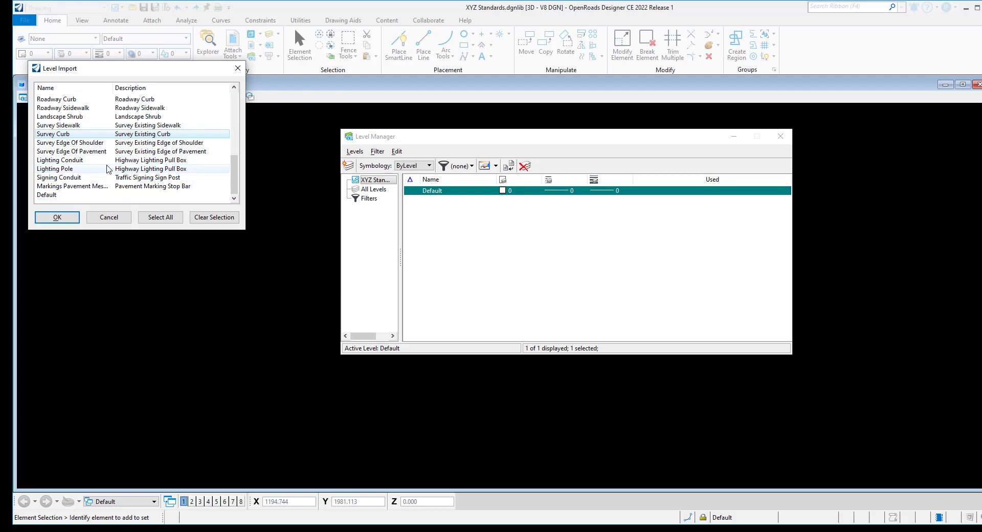
click(60, 159)
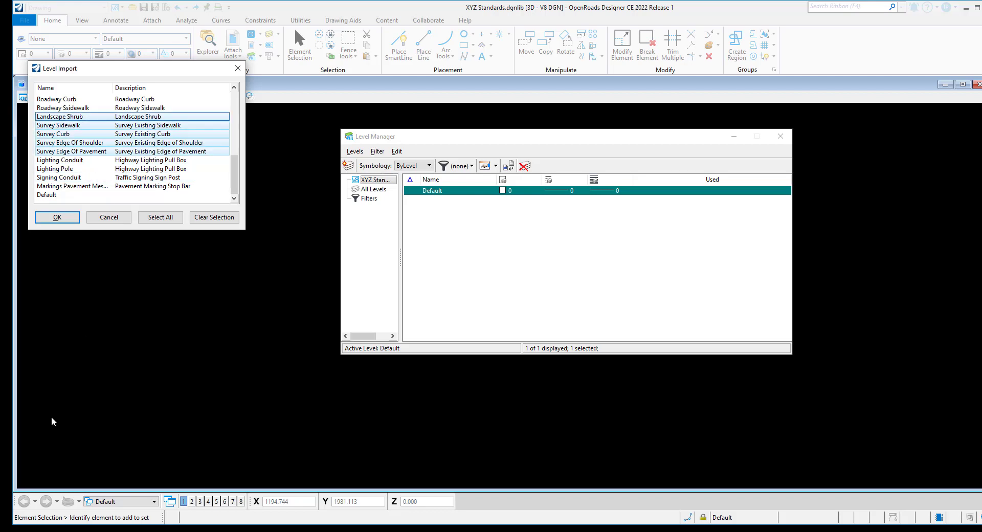
click(72, 177)
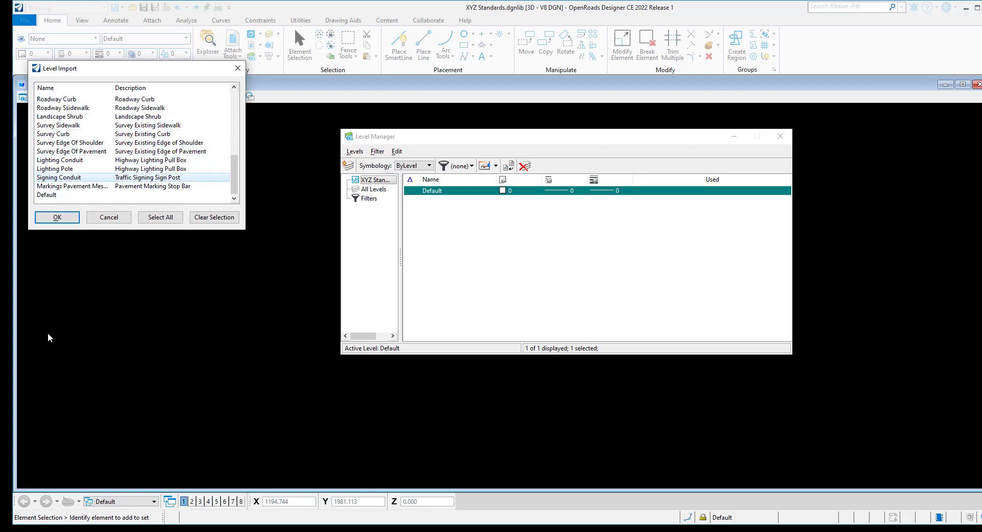
click(160, 217)
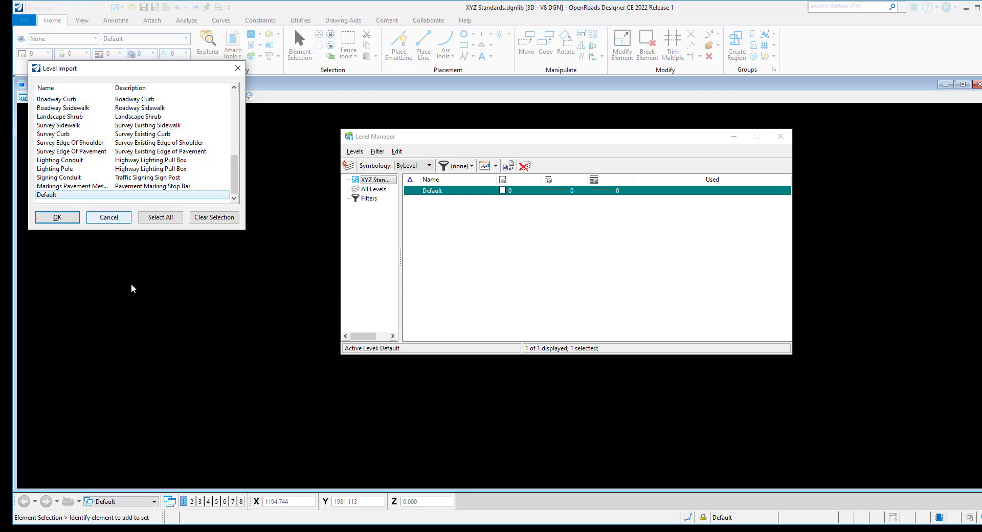
click(161, 217)
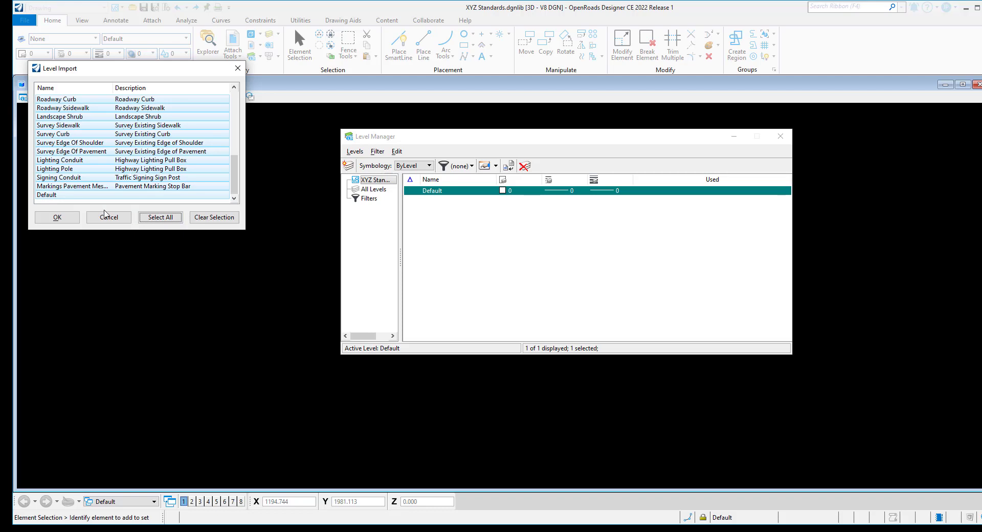
click(57, 217)
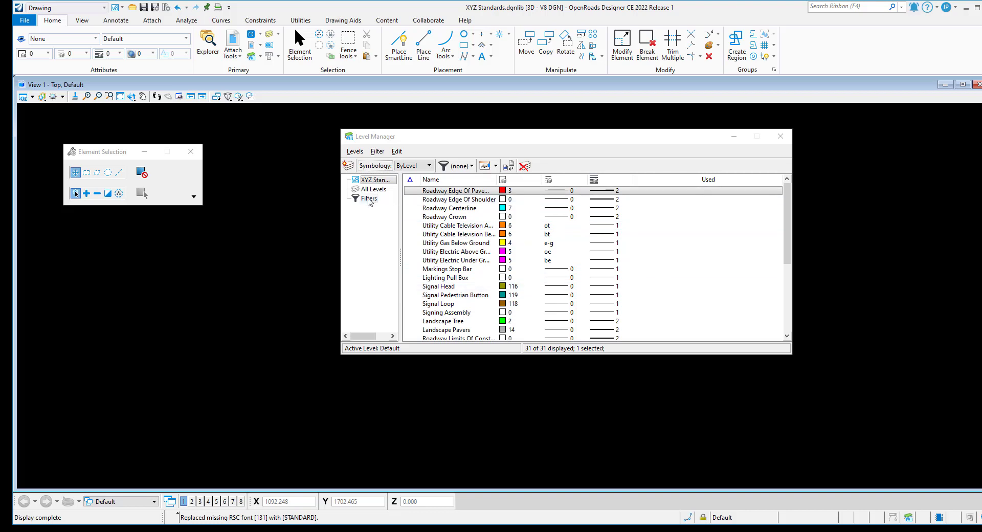
click(369, 199)
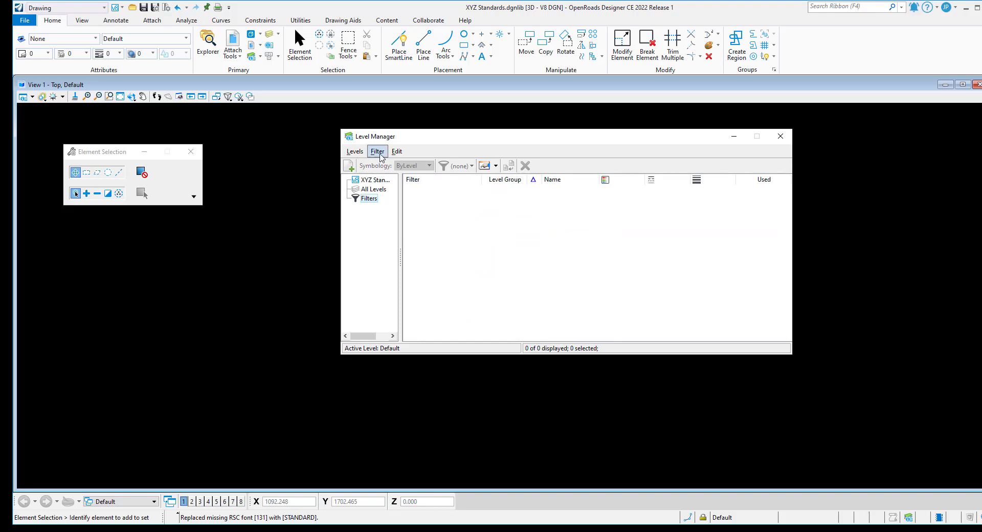
Step: Import the Roadway, Utilities and Survey filters from XYZ Legacy Levels.dgnlib
click(377, 151)
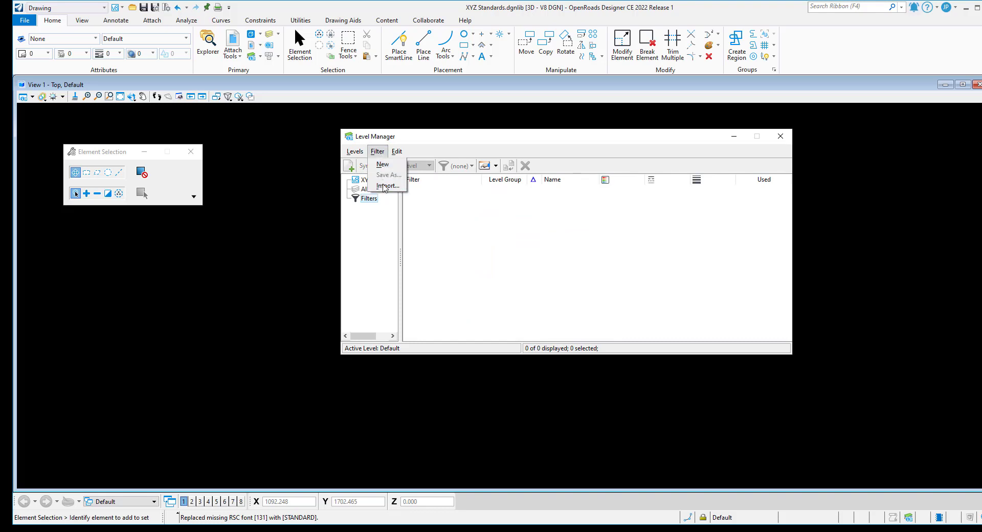
click(388, 187)
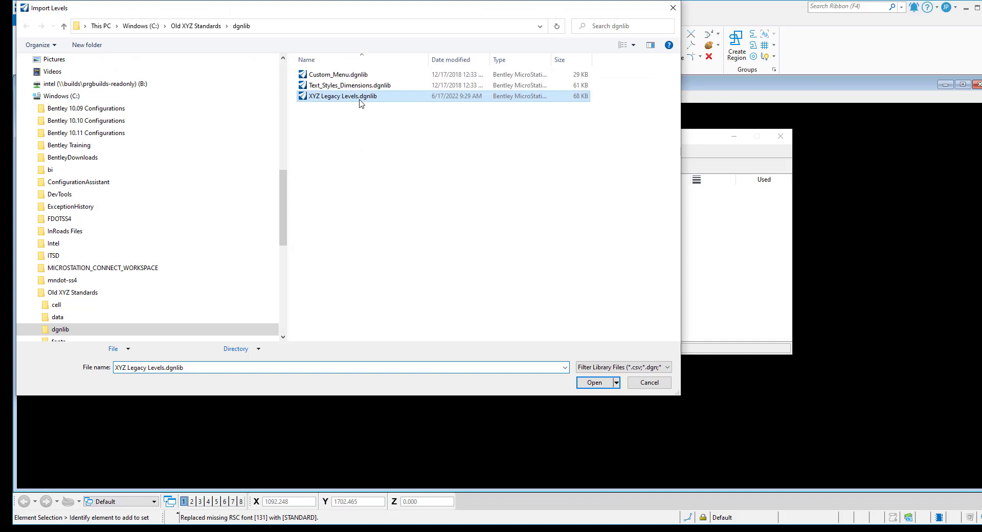
click(594, 382)
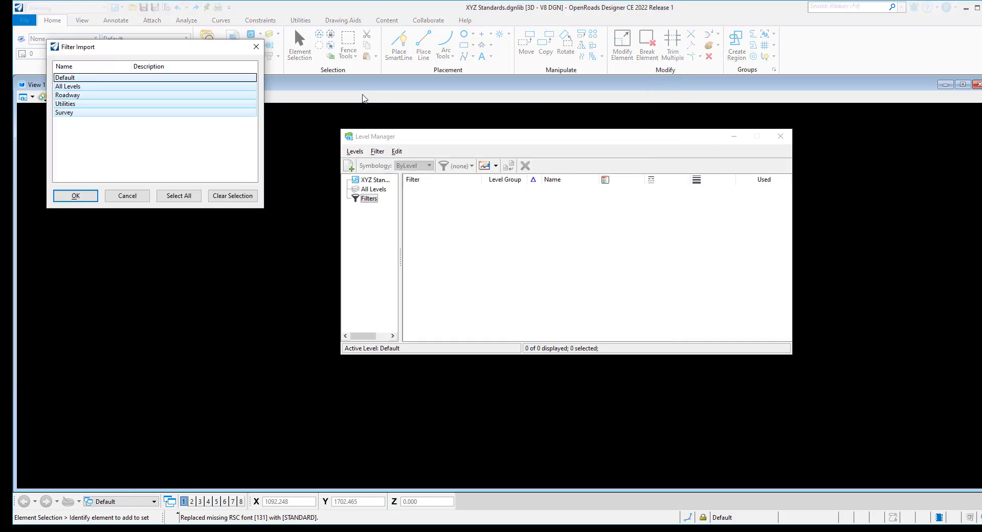
click(67, 94)
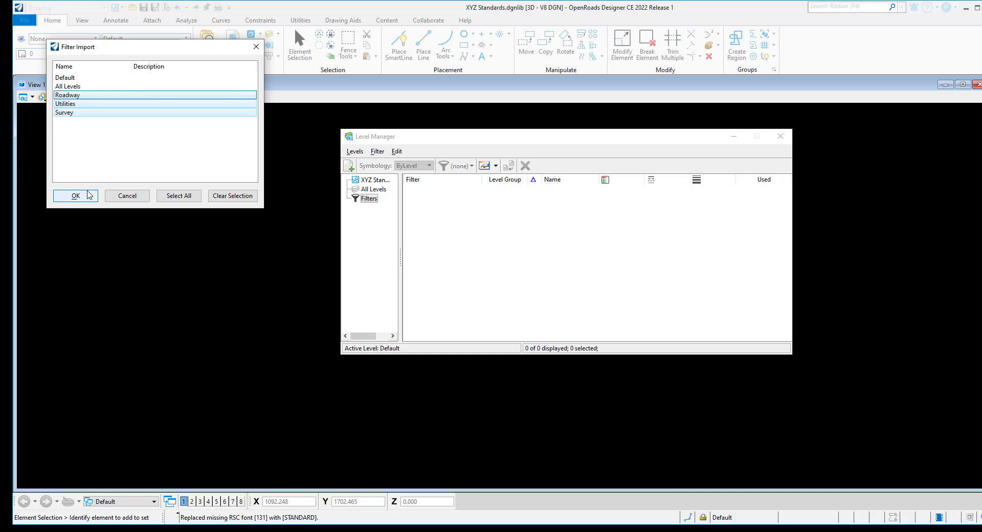
click(75, 196)
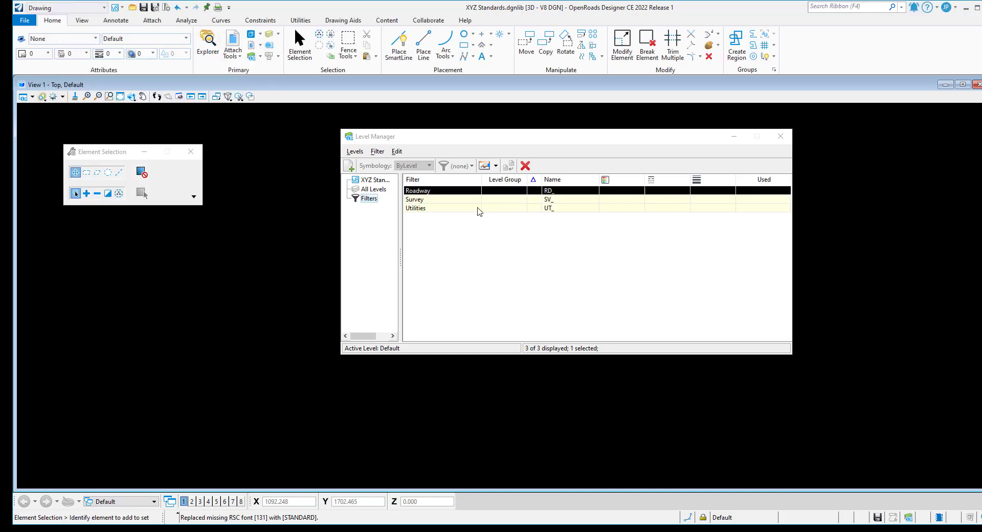